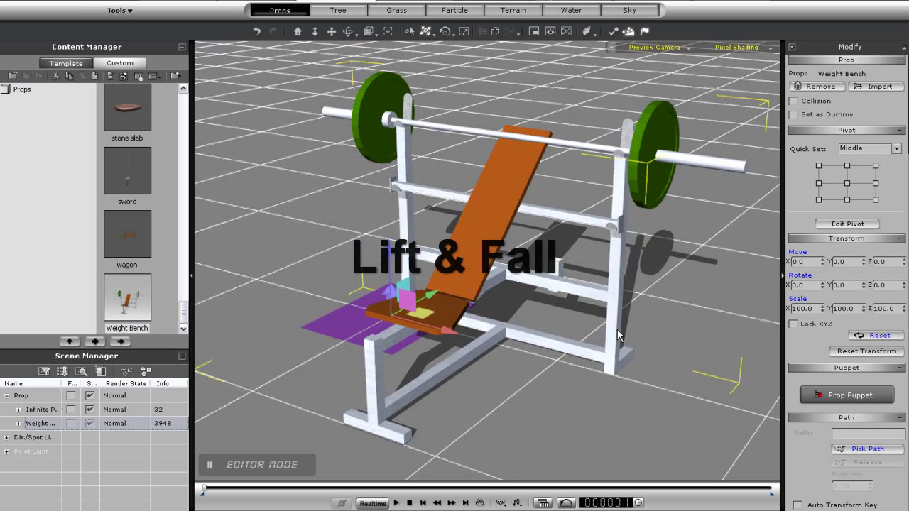
- Expand Weight Bench in Scene Manager and select its Barbell sub-prop
{"action": "left_click", "coordinate": [20, 409]}
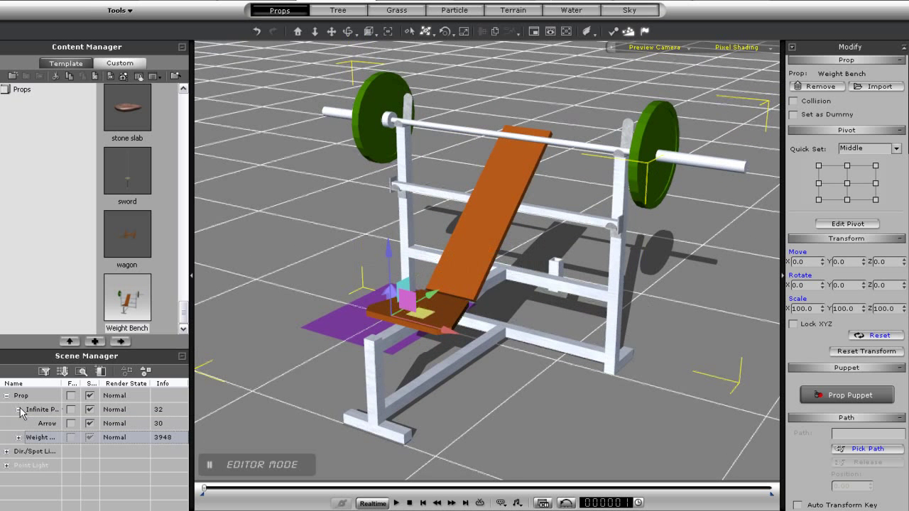
{"action": "left_click", "coordinate": [20, 409]}
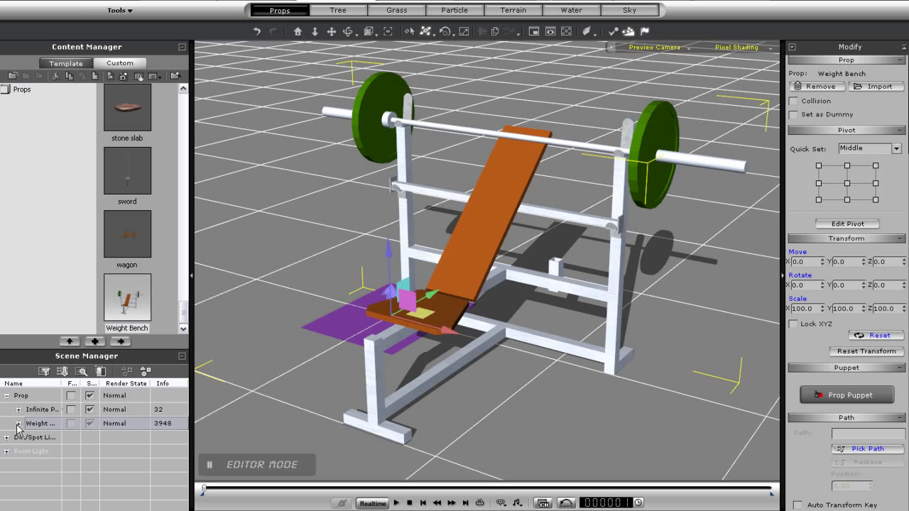
{"action": "left_click", "coordinate": [17, 424]}
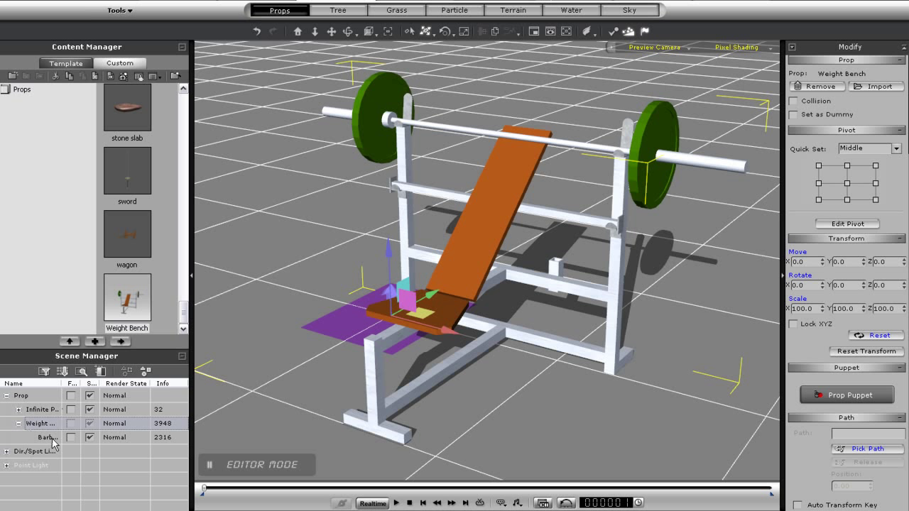
{"action": "left_click", "coordinate": [46, 437]}
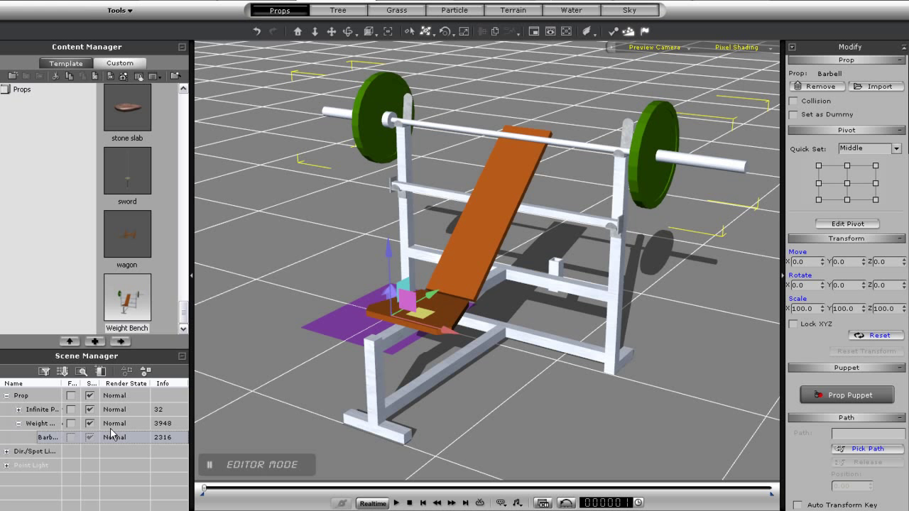
{"action": "left_click_drag", "start_coordinate": [398, 298], "coordinate": [511, 128]}
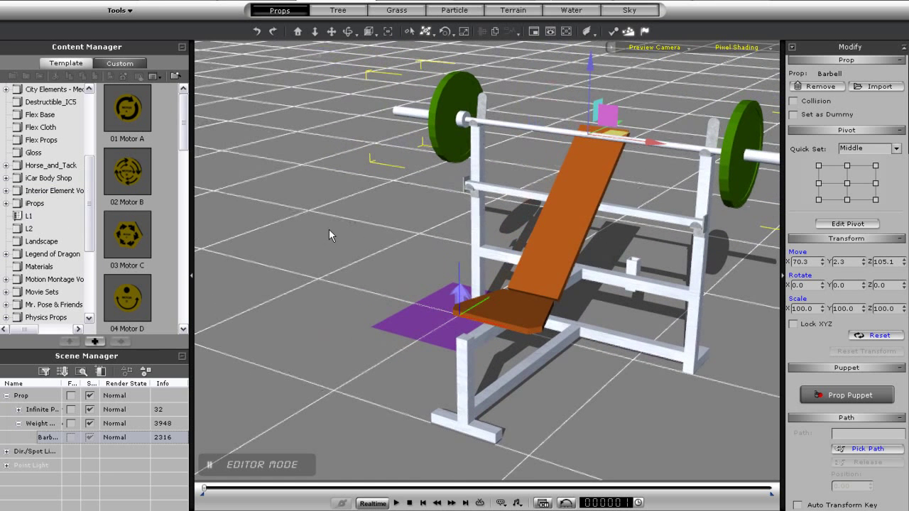
- Add the 07 Lift & Fall controller template beside the weight bench
{"action": "scroll", "scroll_direction": "down", "scroll_amount": 3}
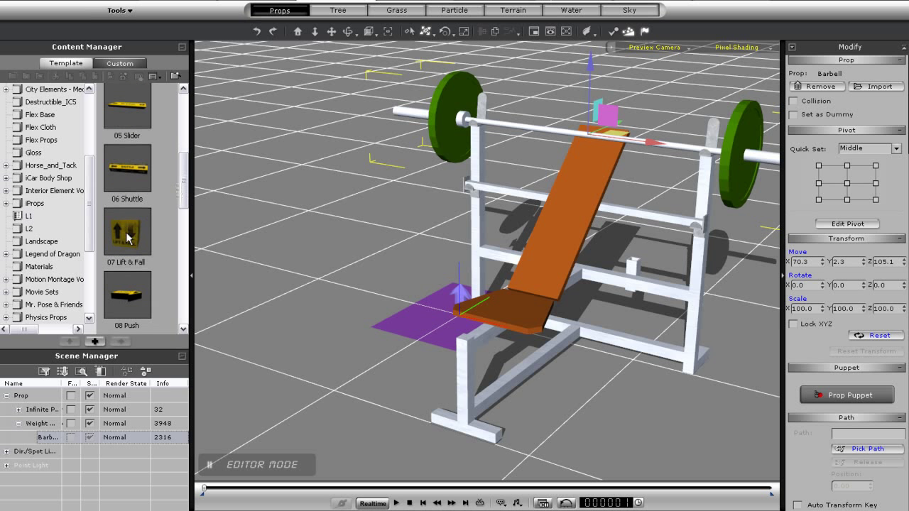
{"action": "double_click", "coordinate": [127, 233]}
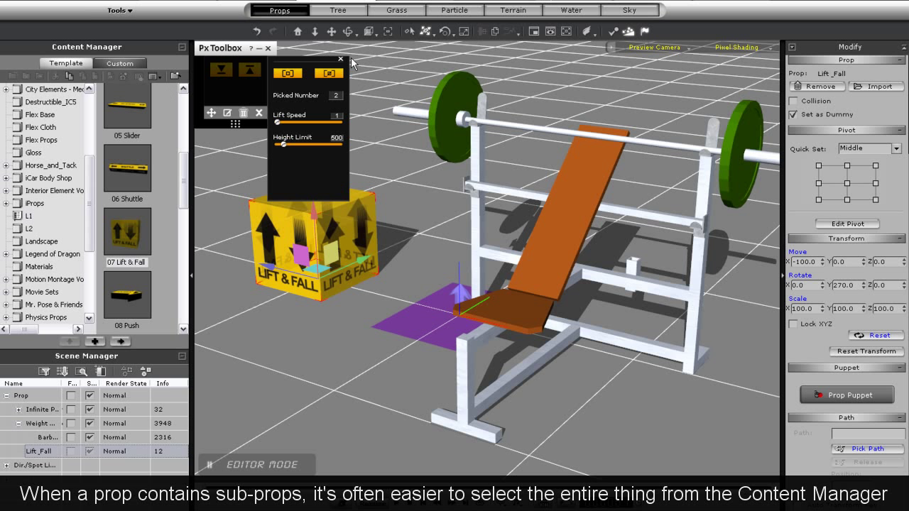
{"action": "left_click", "coordinate": [341, 58]}
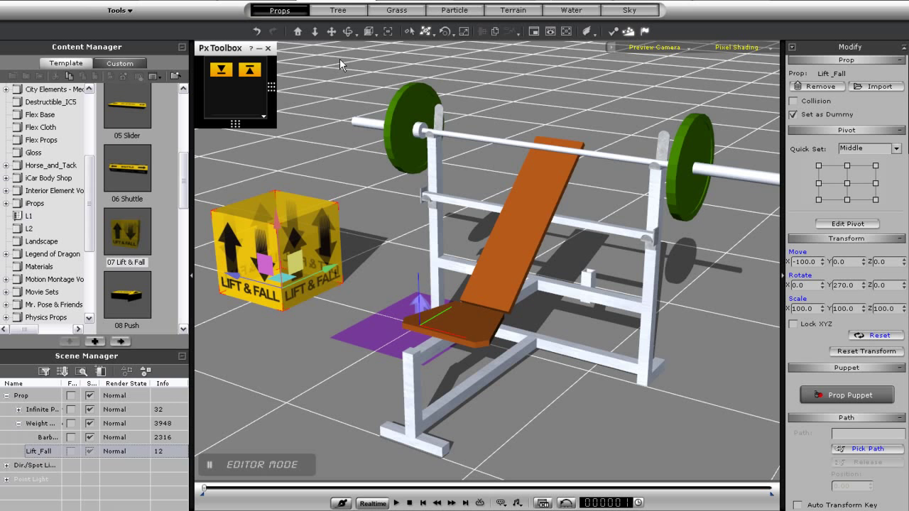
{"action": "mouse_move", "coordinate": [599, 294]}
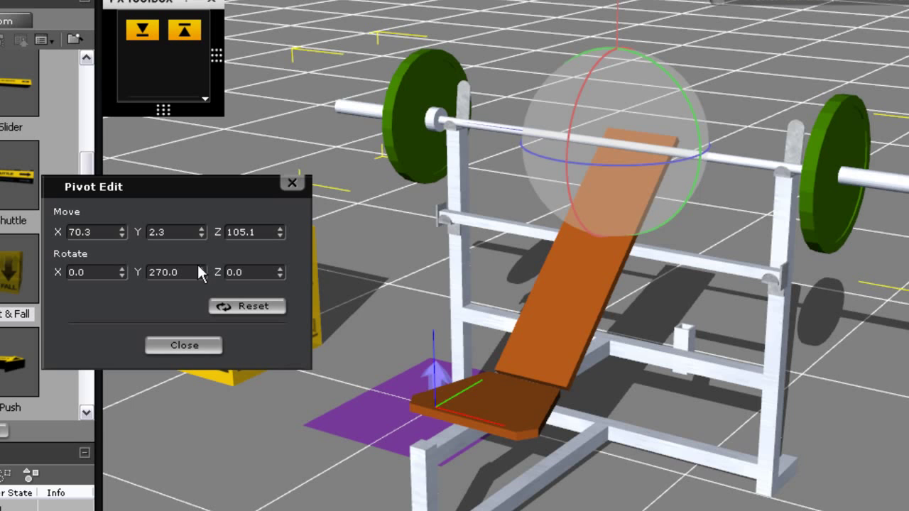
- Finish the barbell's pivot edit and pick the barbell as the Lift & Fall target
{"action": "left_click", "coordinate": [183, 345]}
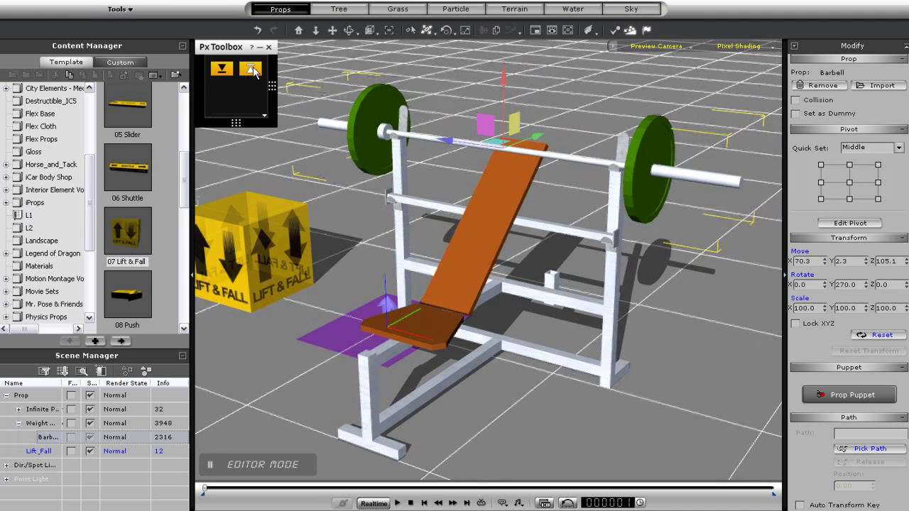
{"action": "left_click", "coordinate": [398, 503]}
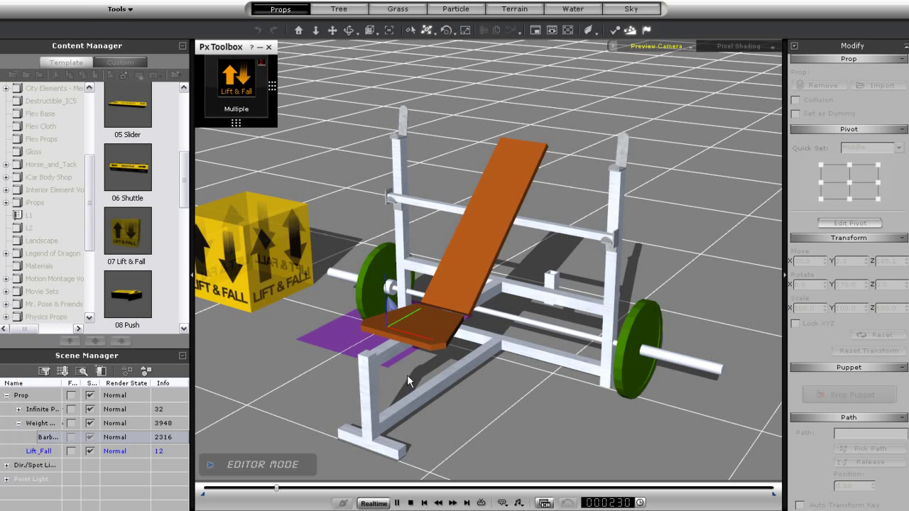
- Stop the preview and bring up physics settings (F9) for the weight bench
{"action": "left_click", "coordinate": [398, 503]}
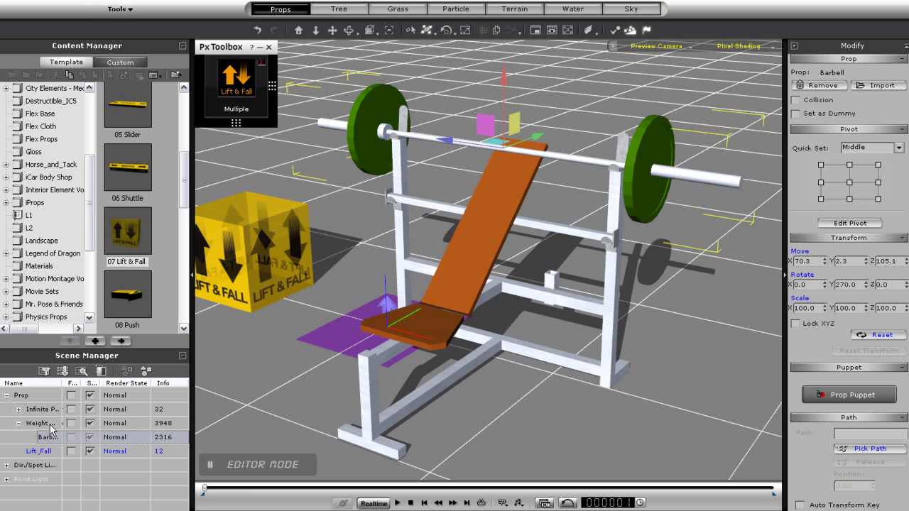
{"action": "left_click", "coordinate": [37, 423]}
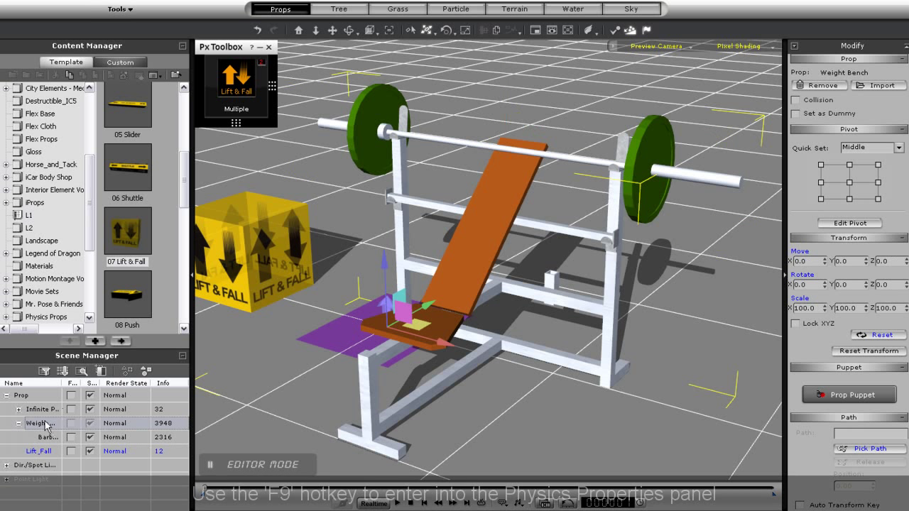
{"action": "key", "text": "f9"}
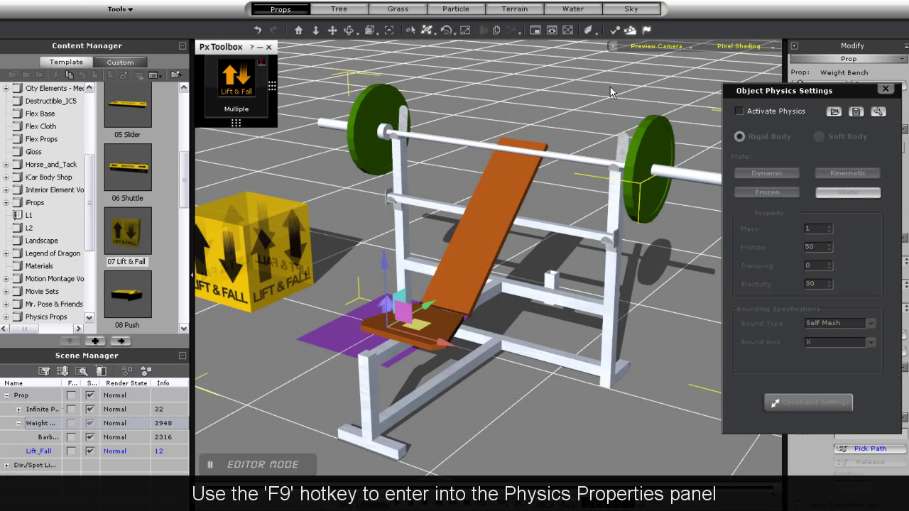
- Activate physics on the bench as a Static body with a chosen Bound Type
{"action": "left_click", "coordinate": [740, 111]}
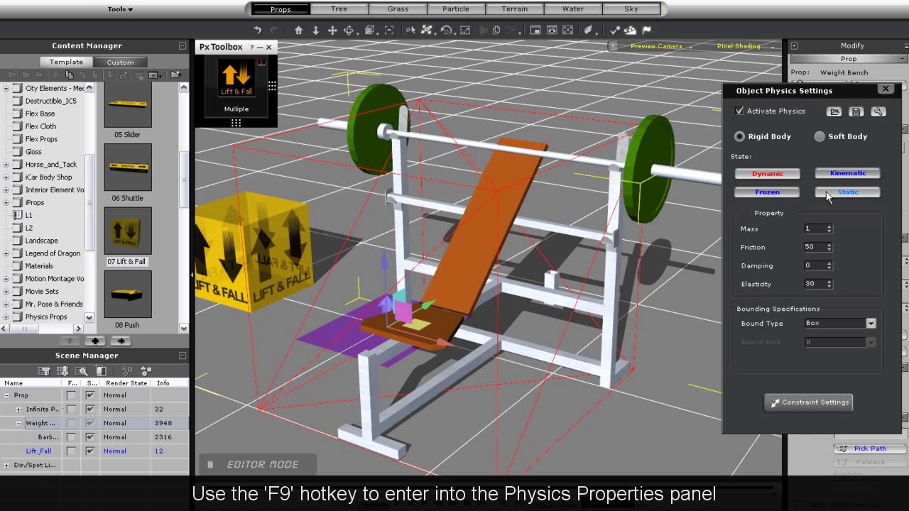
{"action": "left_click", "coordinate": [846, 193]}
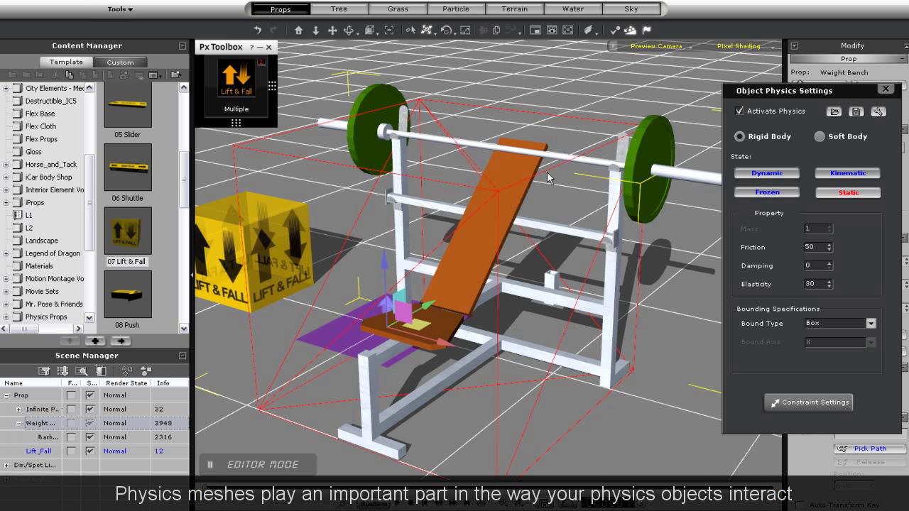
{"action": "left_click", "coordinate": [875, 324]}
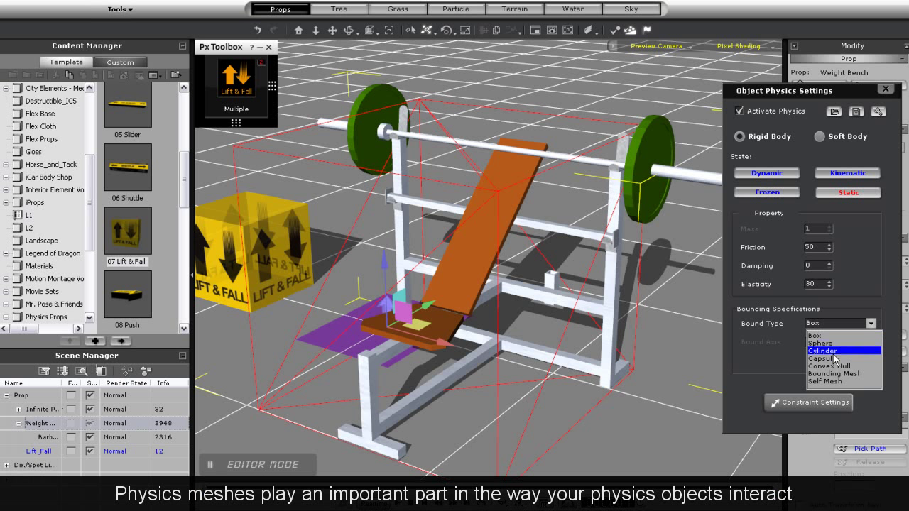
{"action": "left_click", "coordinate": [832, 380]}
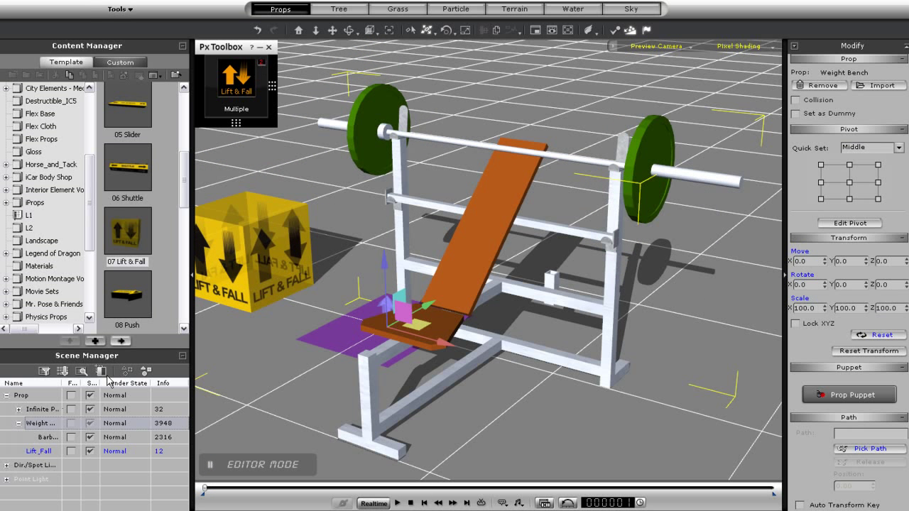
- Give the barbell a Capsule bound and play the simulation so it drops
{"action": "left_click", "coordinate": [48, 437]}
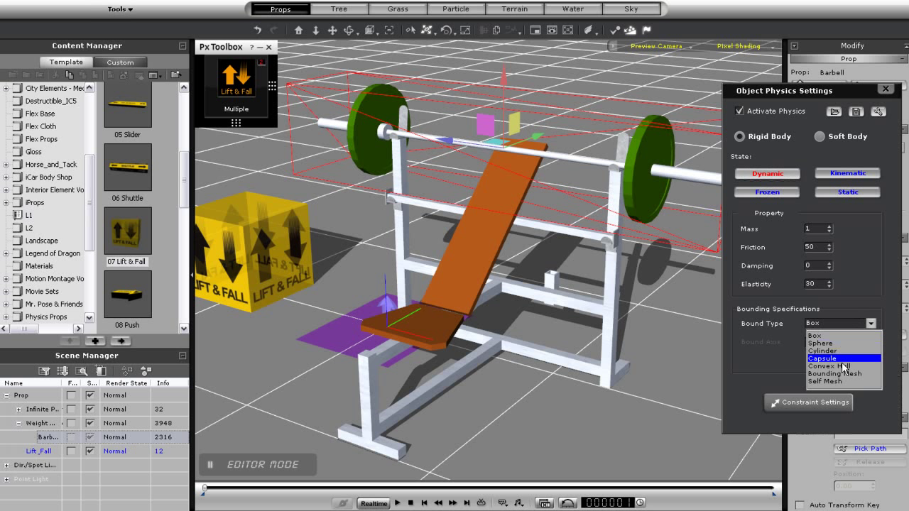
{"action": "left_click", "coordinate": [827, 380]}
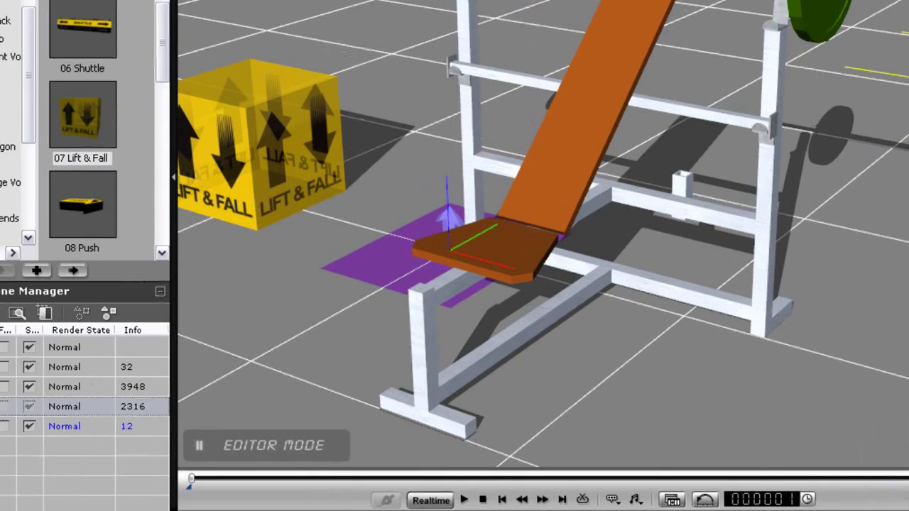
{"action": "left_click", "coordinate": [463, 500]}
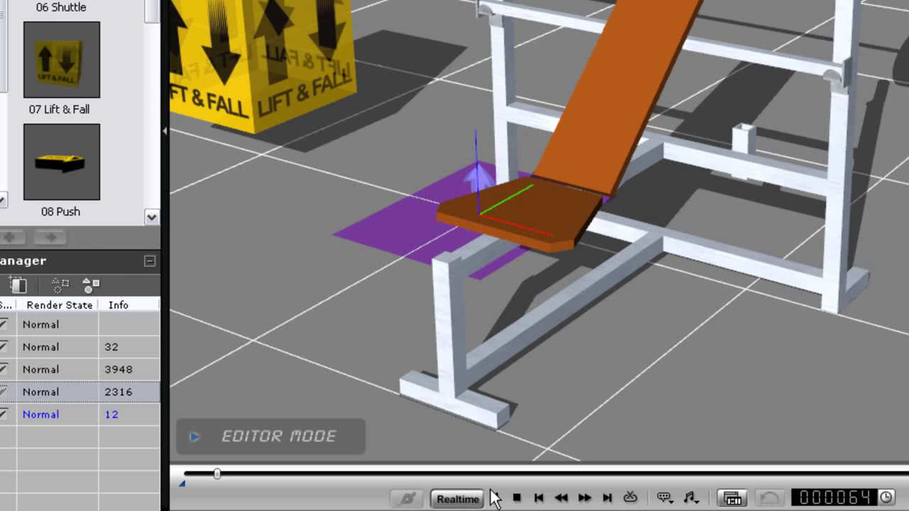
{"action": "left_click", "coordinate": [494, 497]}
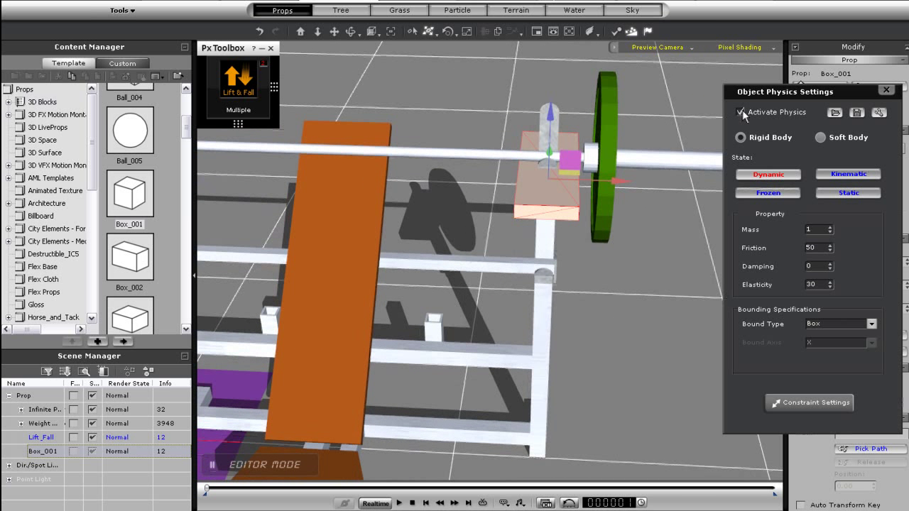
- Activate physics on the box and make it a Frozen body
{"action": "left_click", "coordinate": [767, 193]}
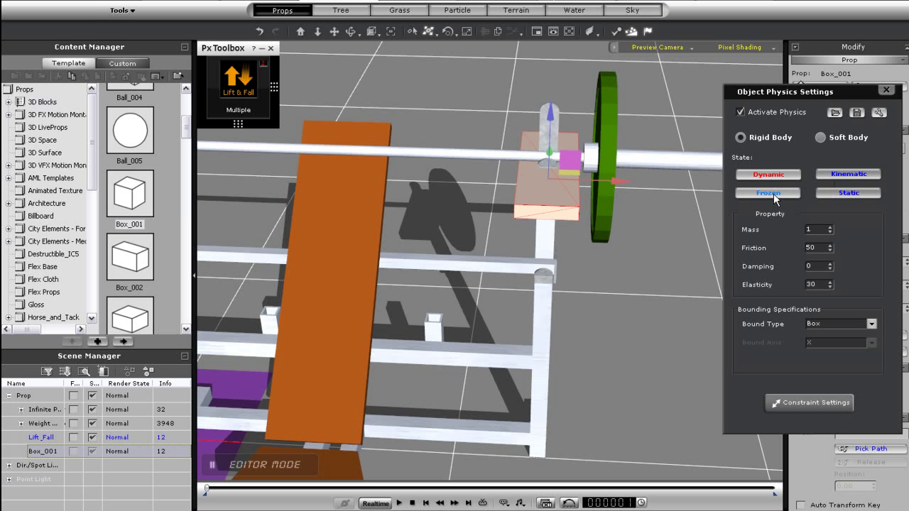
{"action": "left_click", "coordinate": [767, 193]}
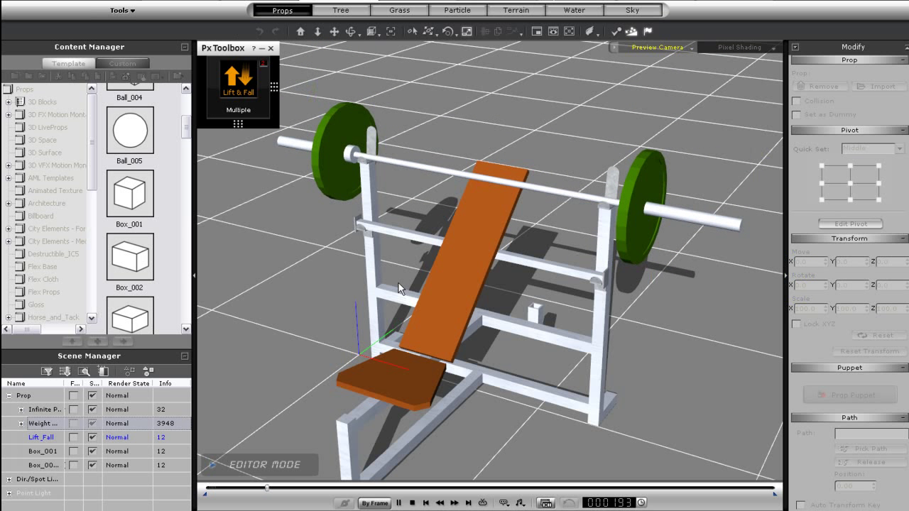
- Expand the Slider panel to show Picked Number and Multiply Speed settings
{"action": "left_click", "coordinate": [412, 503]}
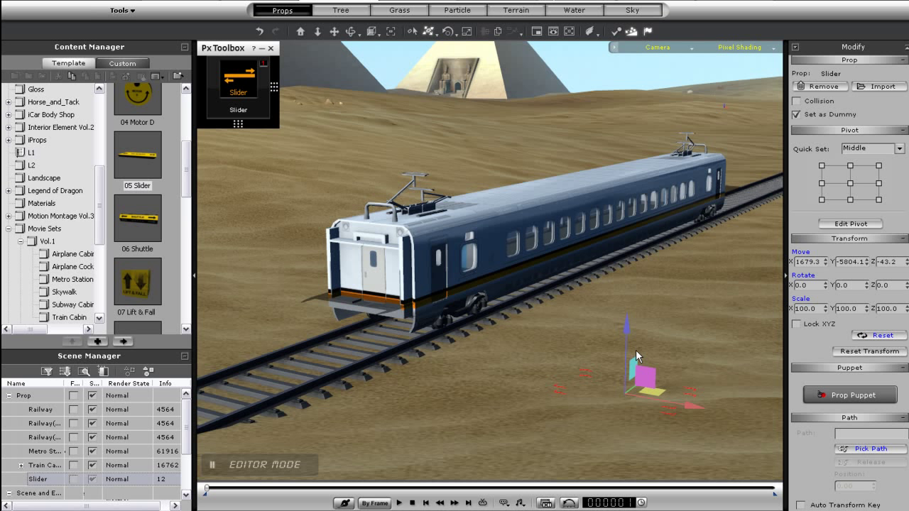
{"action": "mouse_move", "coordinate": [554, 324]}
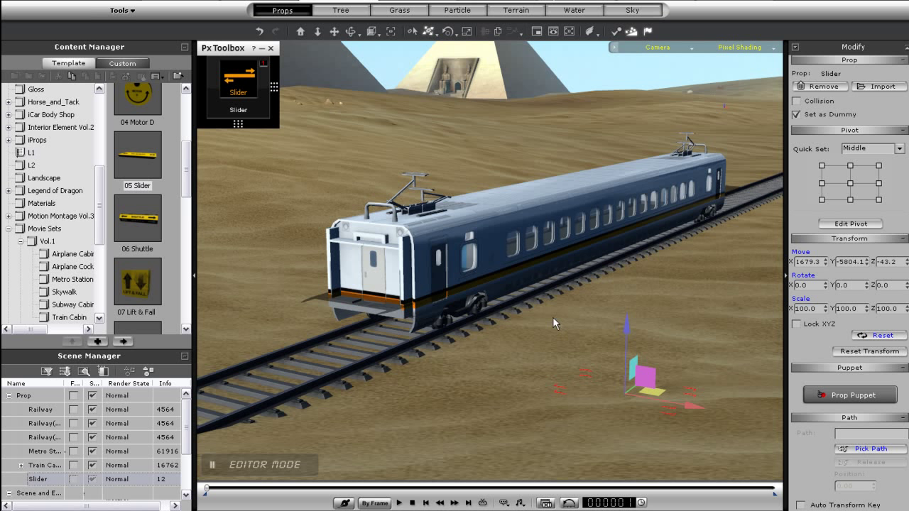
{"action": "left_click", "coordinate": [239, 86]}
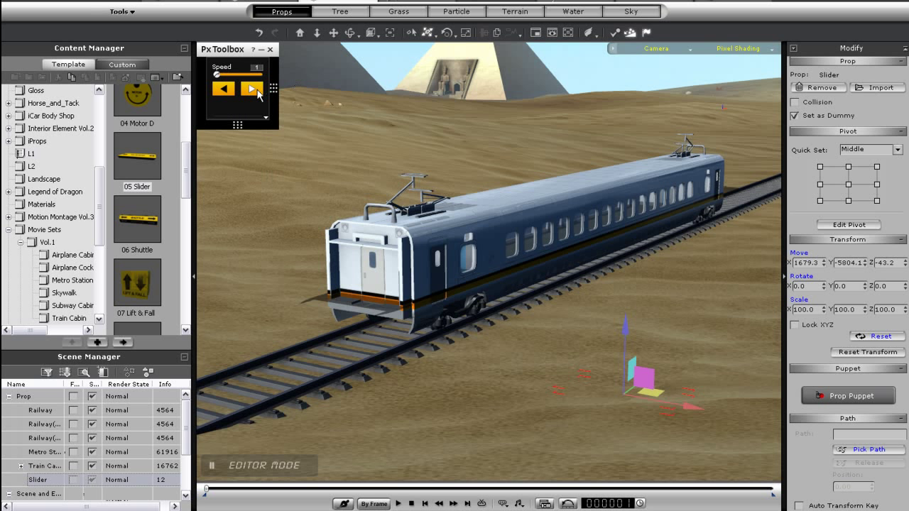
{"action": "left_click", "coordinate": [405, 503]}
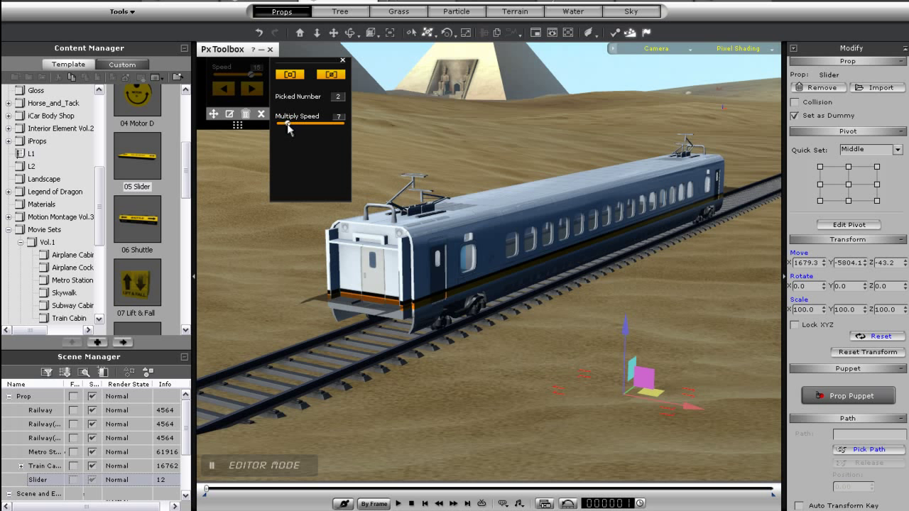
- Collapse the Slider settings and play the train sliding along the track, then stop
{"action": "left_click", "coordinate": [342, 59]}
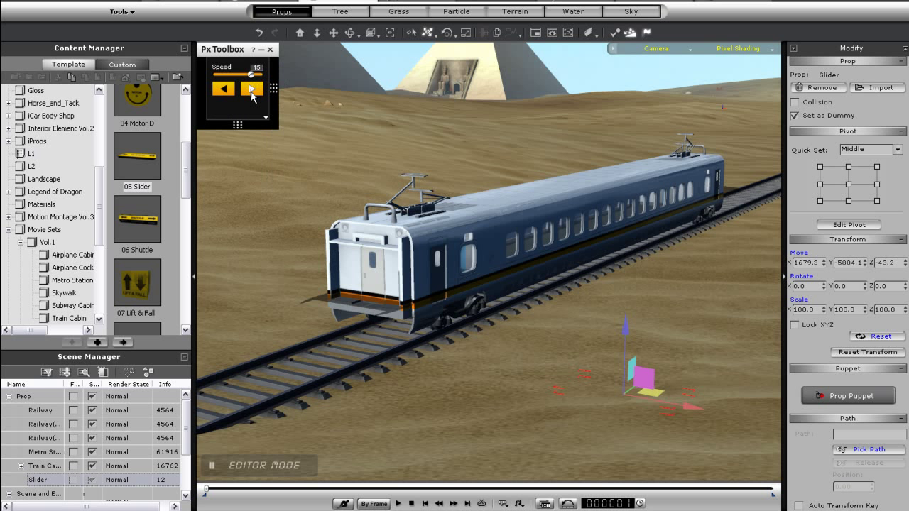
{"action": "left_click", "coordinate": [406, 503]}
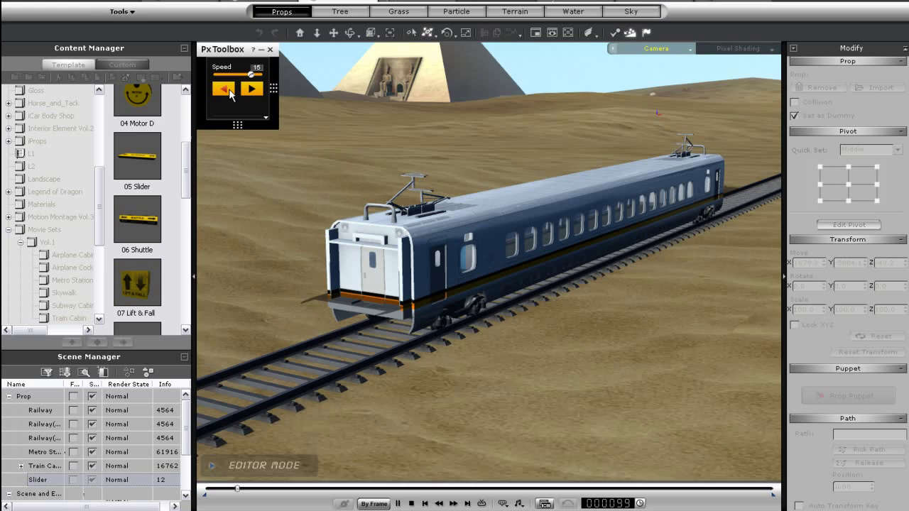
{"action": "left_click", "coordinate": [250, 88]}
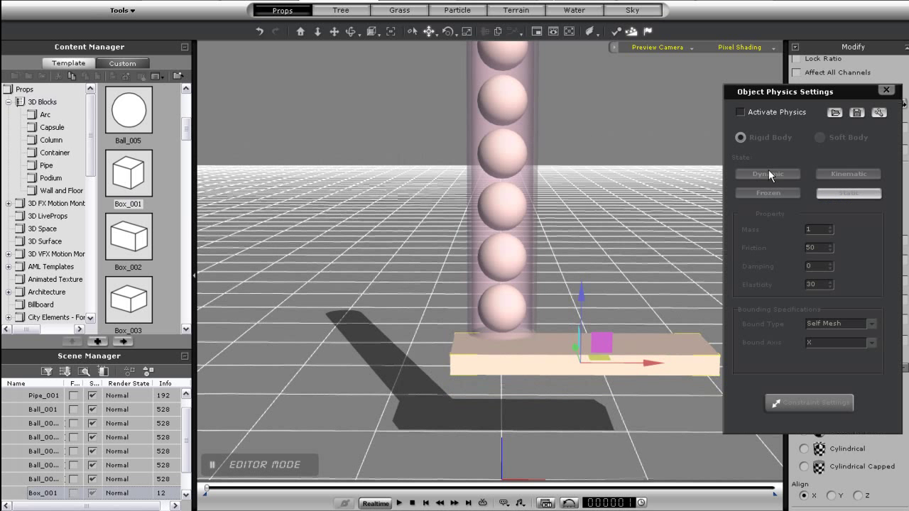
- Activate physics on the platform as a Kinematic body and browse for the bowl prop
{"action": "left_click", "coordinate": [742, 112]}
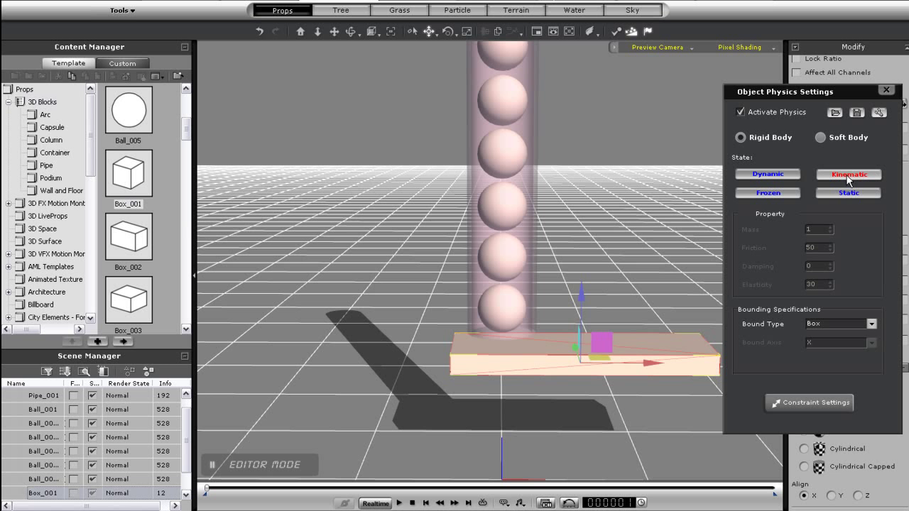
{"action": "left_click", "coordinate": [886, 91]}
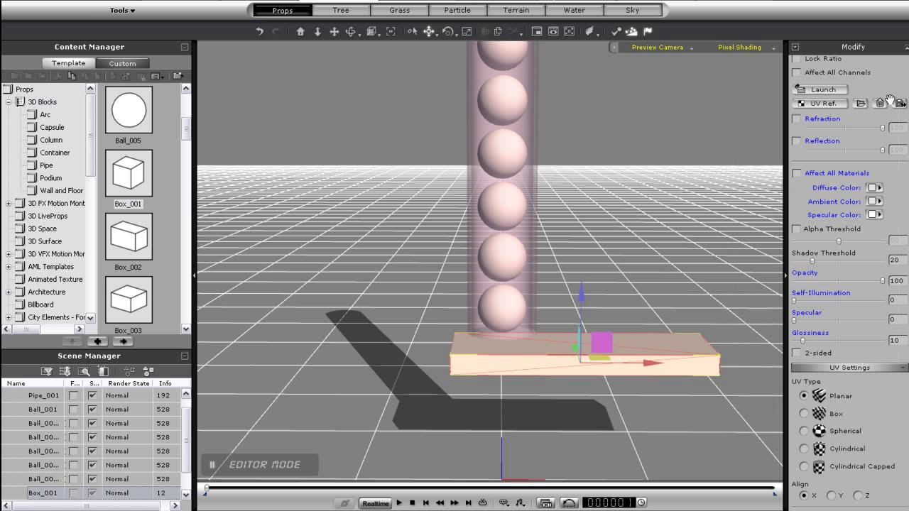
{"action": "left_click", "coordinate": [54, 152]}
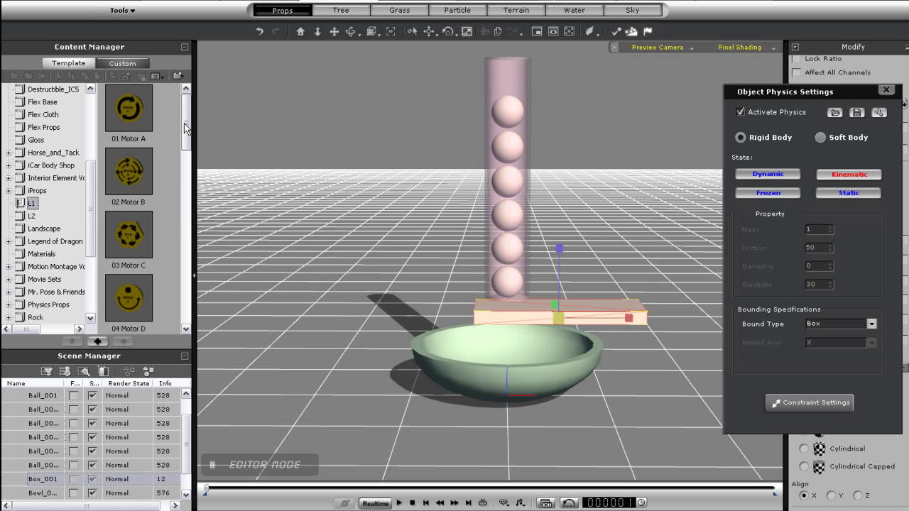
{"action": "scroll", "scroll_direction": "down", "scroll_amount": 3}
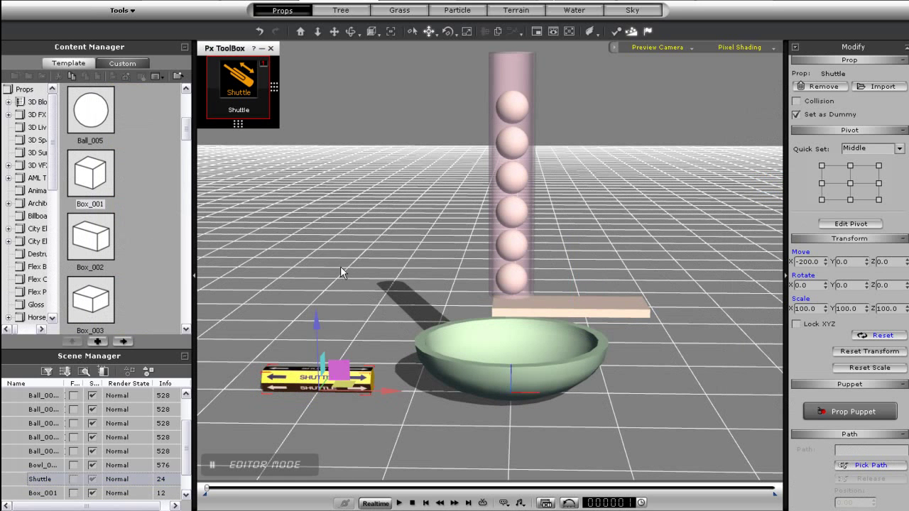
- Pick the platform as Shuttle target and play it so balls drop into the bowl
{"action": "left_click", "coordinate": [397, 503]}
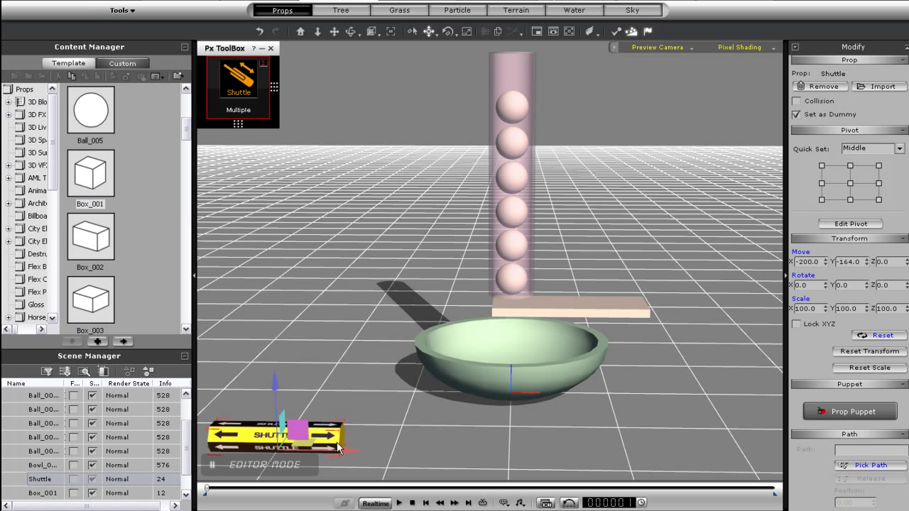
{"action": "left_click", "coordinate": [239, 109]}
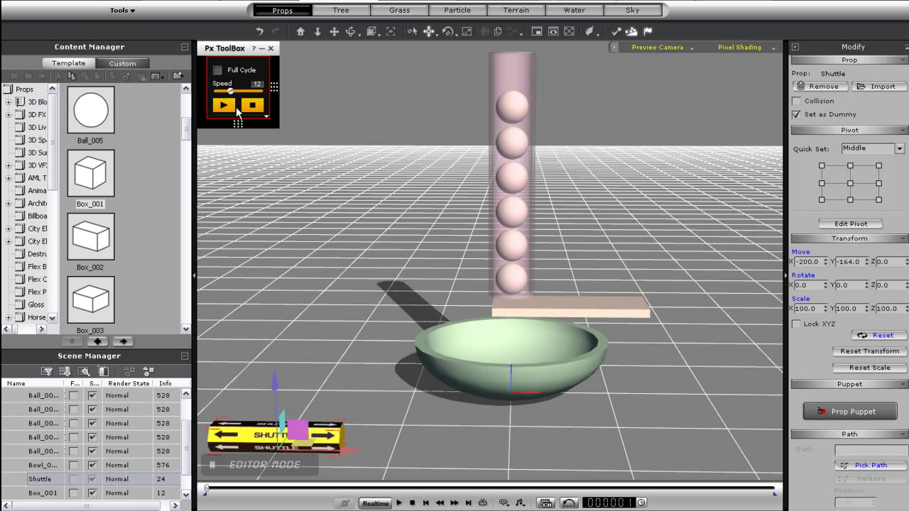
{"action": "left_click", "coordinate": [223, 106]}
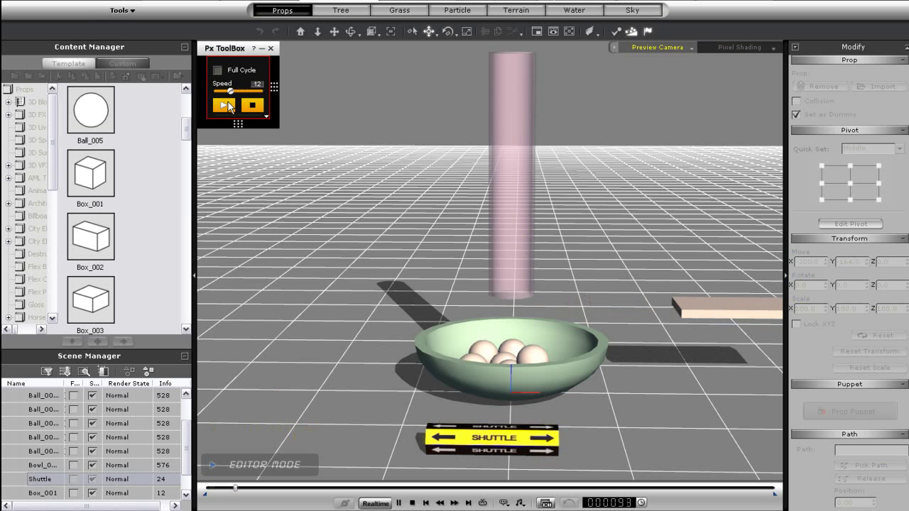
{"action": "left_click", "coordinate": [224, 105]}
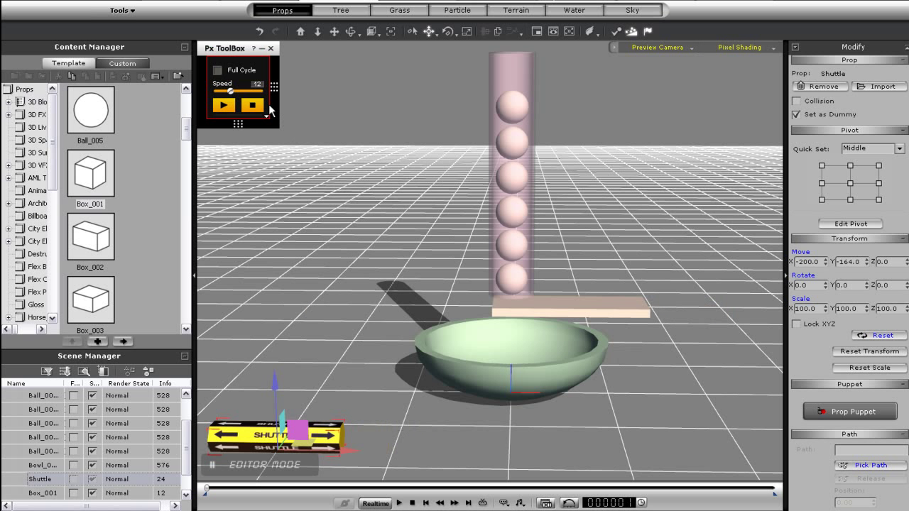
- Lower the Shuttle's Range slider and replay the platform dropping balls into the bowl
{"action": "left_click", "coordinate": [274, 84]}
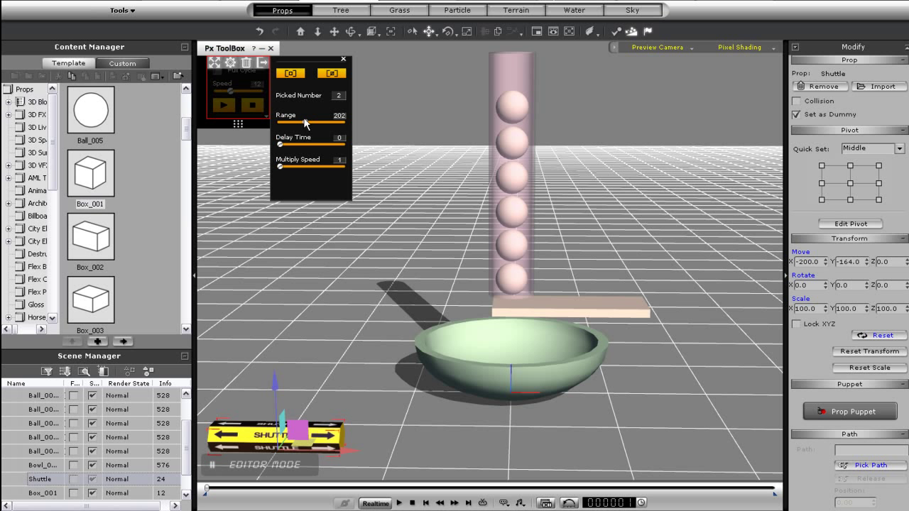
{"action": "left_click_drag", "start_coordinate": [305, 121], "coordinate": [287, 125]}
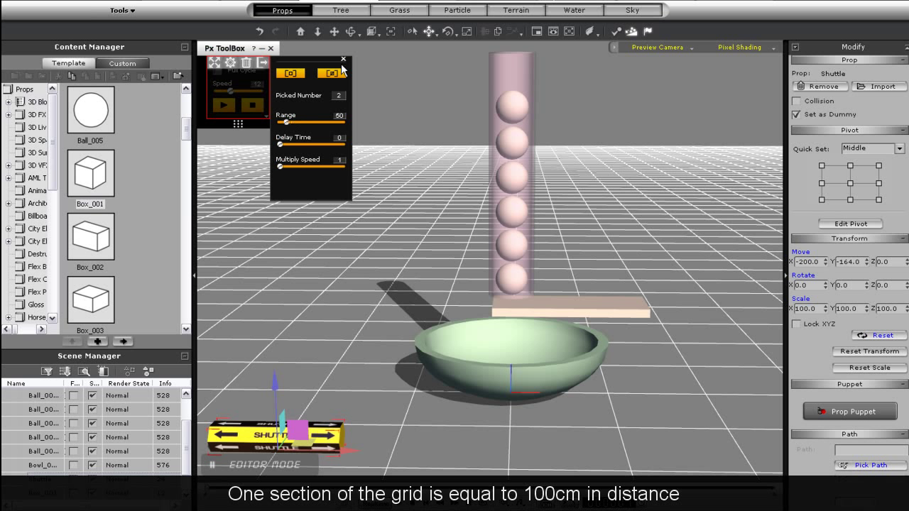
{"action": "left_click", "coordinate": [344, 59]}
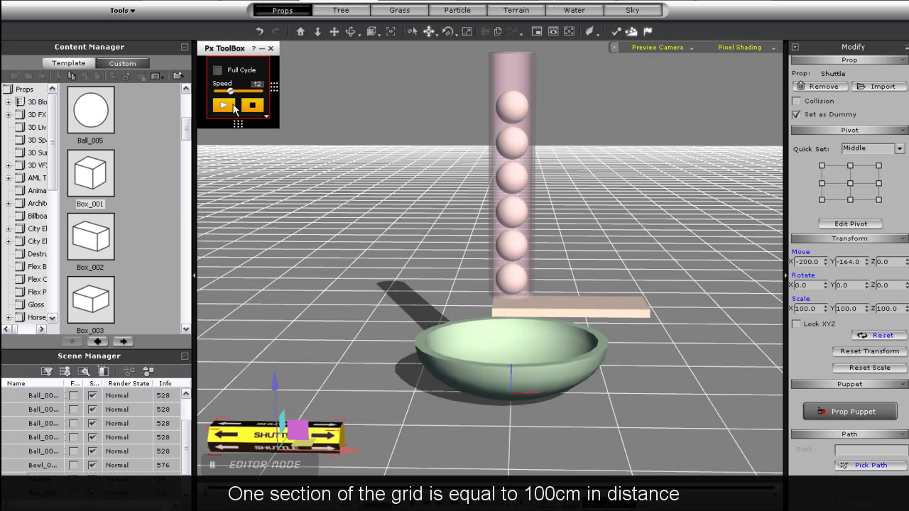
{"action": "left_click", "coordinate": [223, 105]}
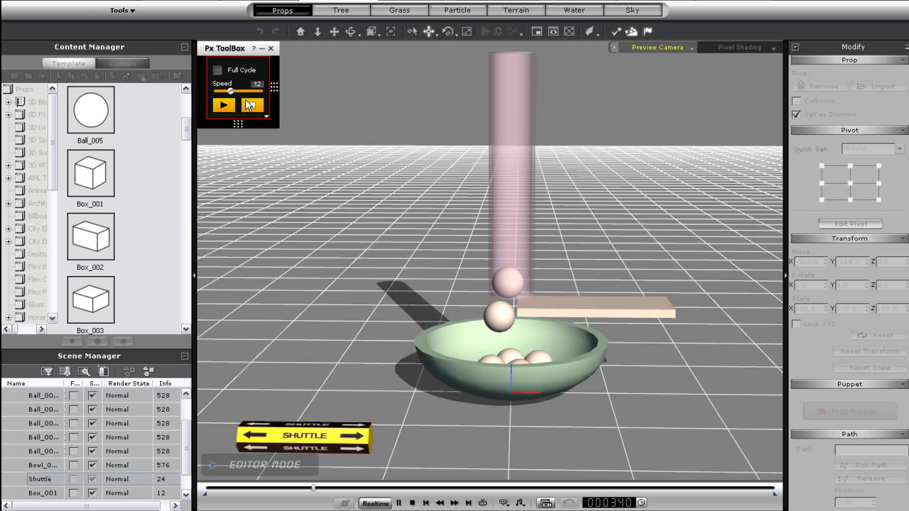
{"action": "left_click", "coordinate": [223, 105]}
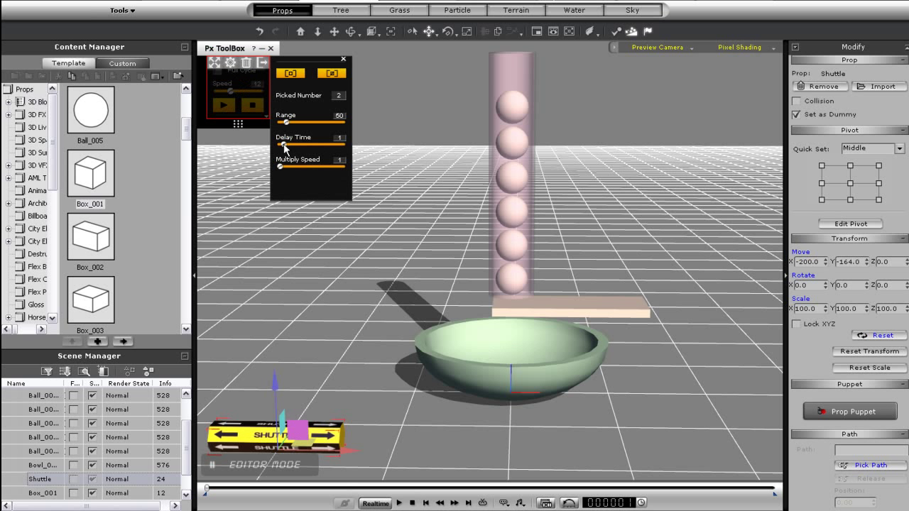
- Drag the Shuttle's Delay Time slider and replay the balls dropping into the bowl
{"action": "left_click_drag", "start_coordinate": [283, 145], "coordinate": [311, 145]}
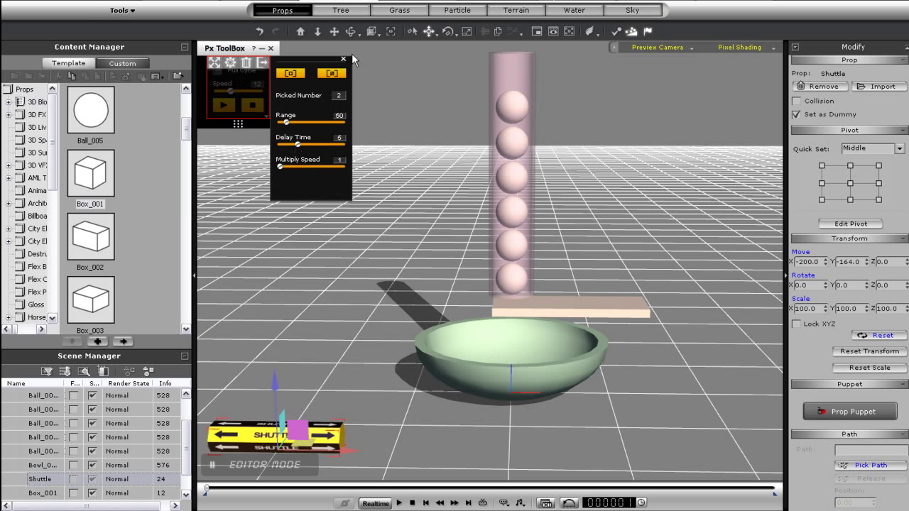
{"action": "left_click", "coordinate": [343, 58]}
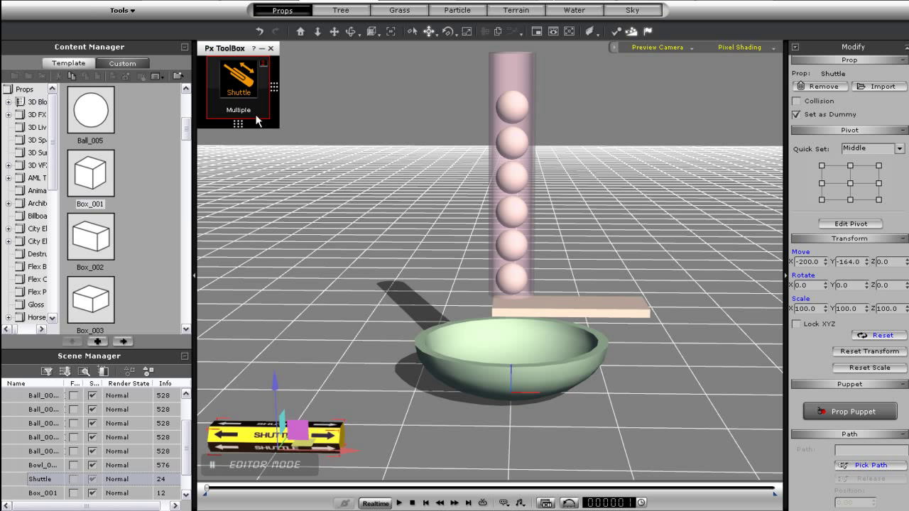
{"action": "left_click", "coordinate": [228, 108]}
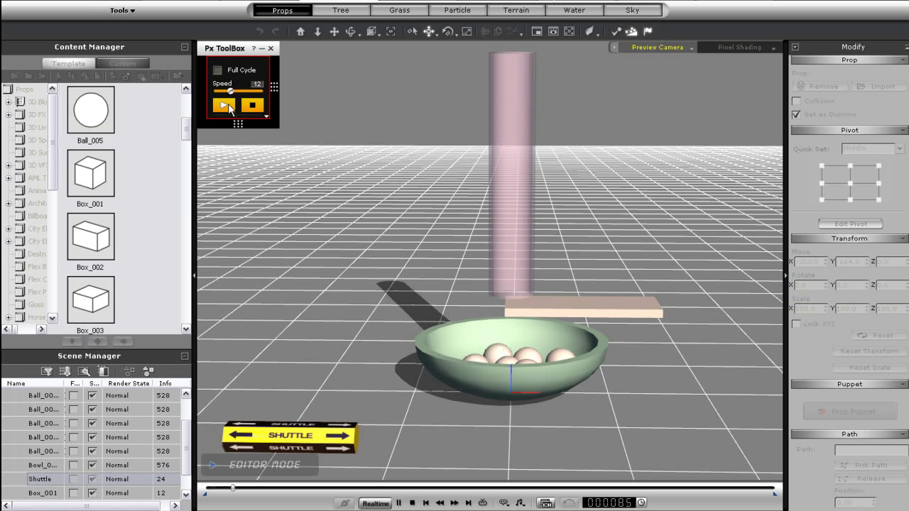
{"action": "left_click", "coordinate": [225, 105]}
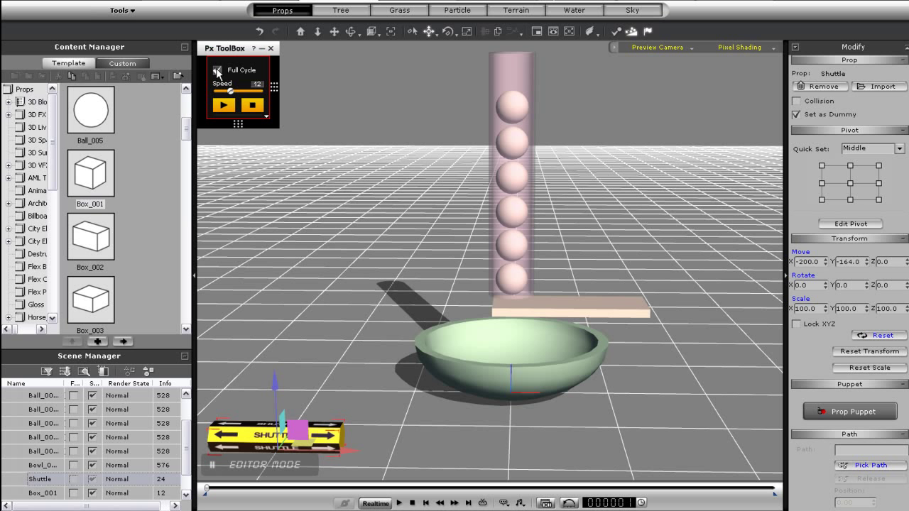
{"action": "left_click", "coordinate": [221, 105]}
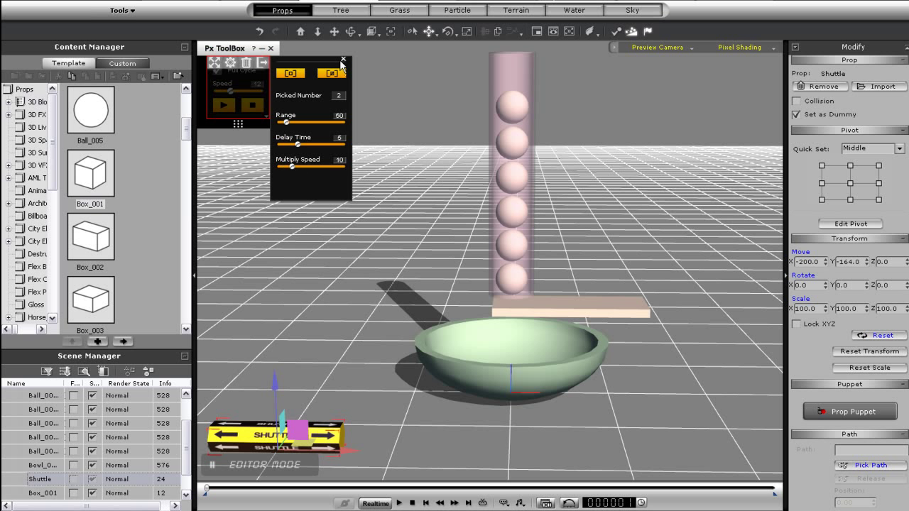
- Raise the Shuttle's Multiply Speed and run a Full Cycle of the faster platform motion
{"action": "left_click", "coordinate": [223, 105]}
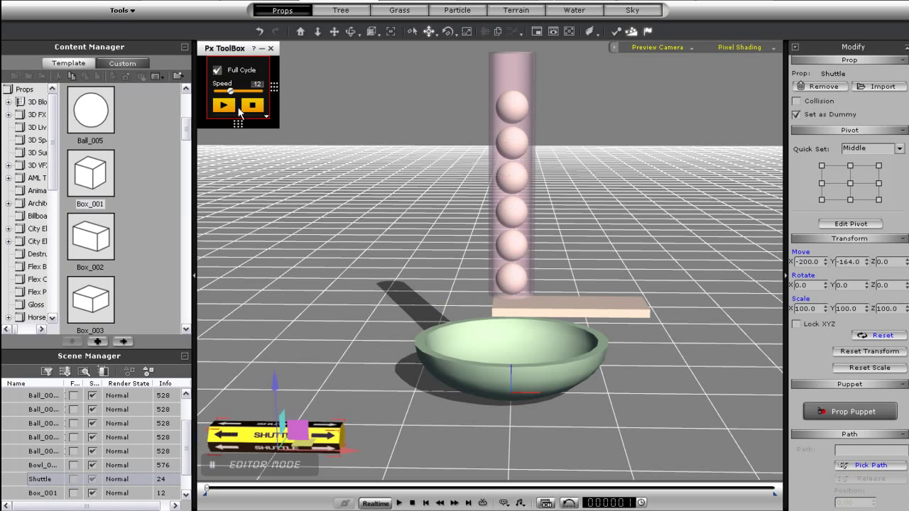
{"action": "left_click", "coordinate": [225, 105]}
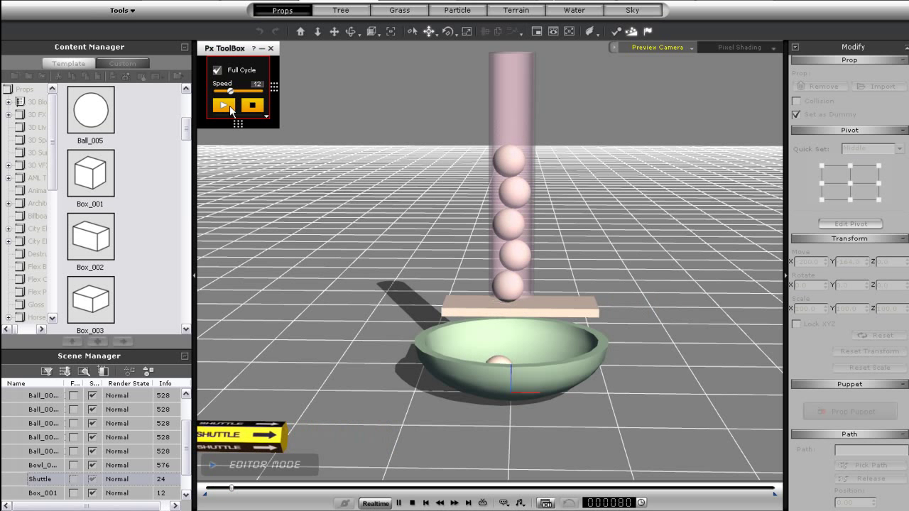
{"action": "left_click", "coordinate": [227, 105]}
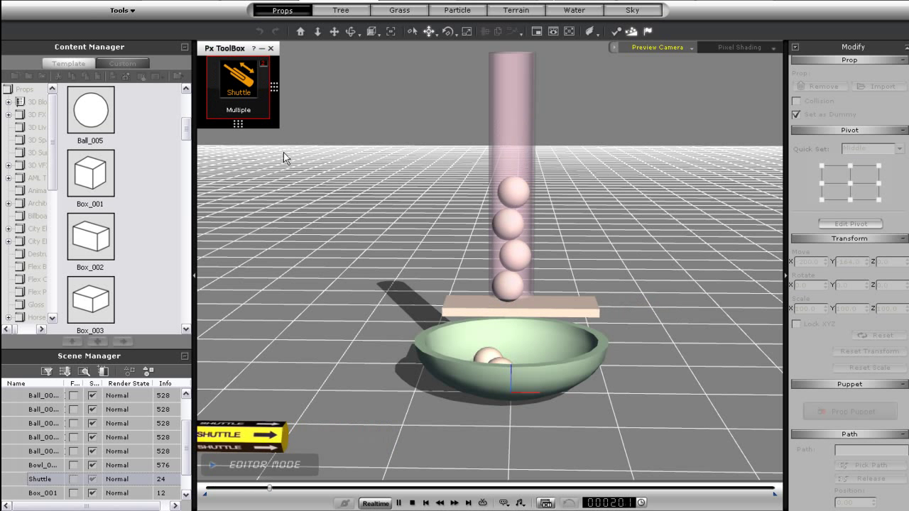